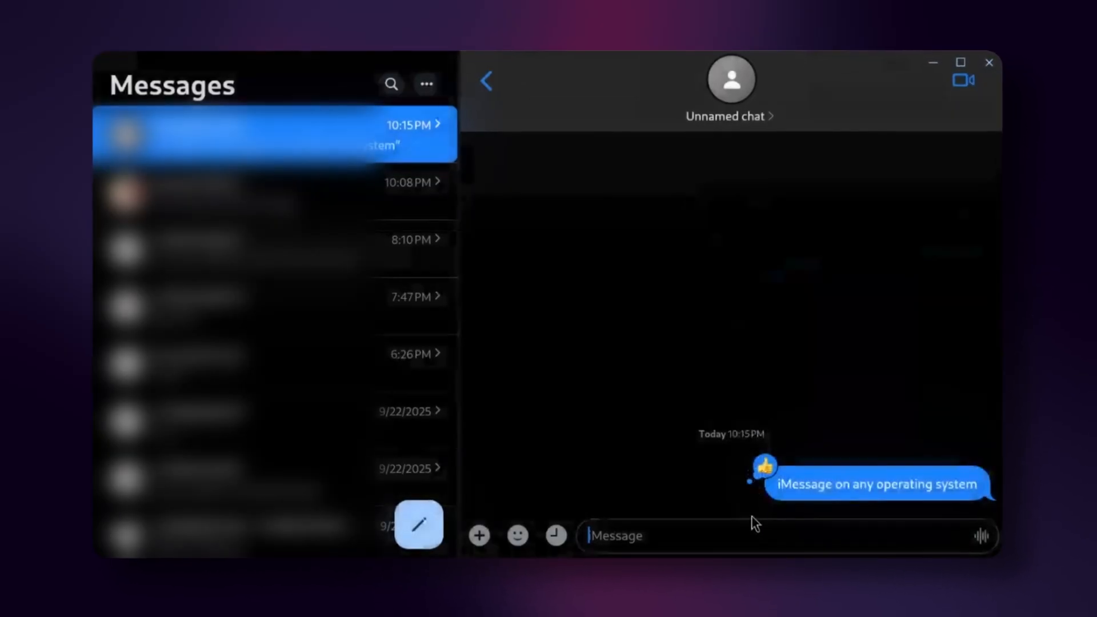
Send the message 'FaceTime, Find My, Game Pigeon and more' into the chat
{"action": "type", "text": "FaceTime, Fi"}
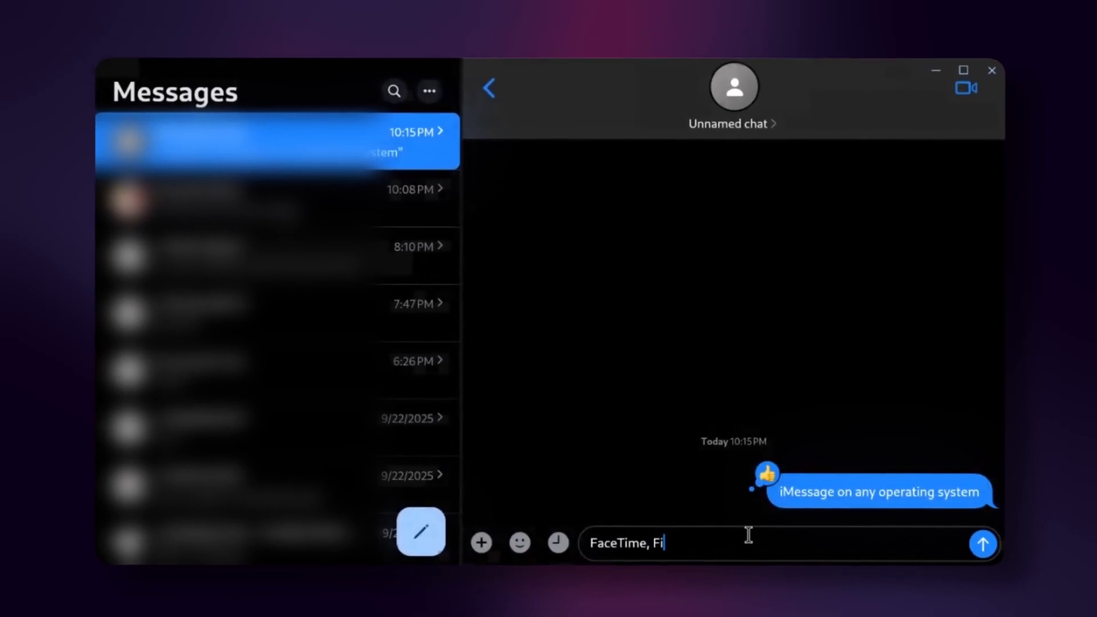
{"action": "type", "text": "nd My, G"}
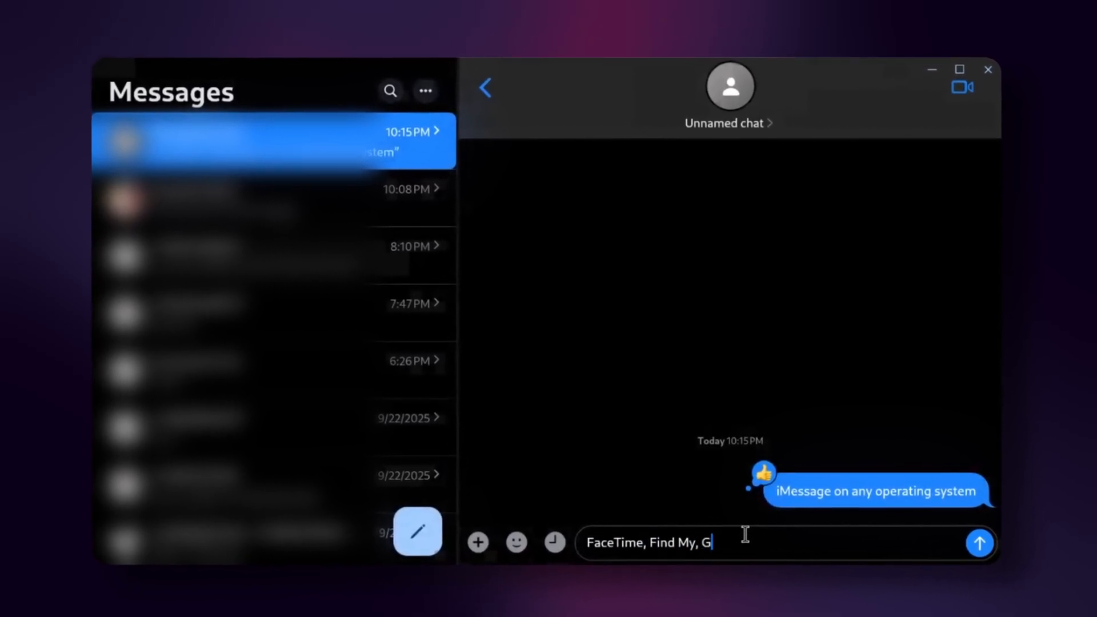
{"action": "type", "text": "ame Pigeon"}
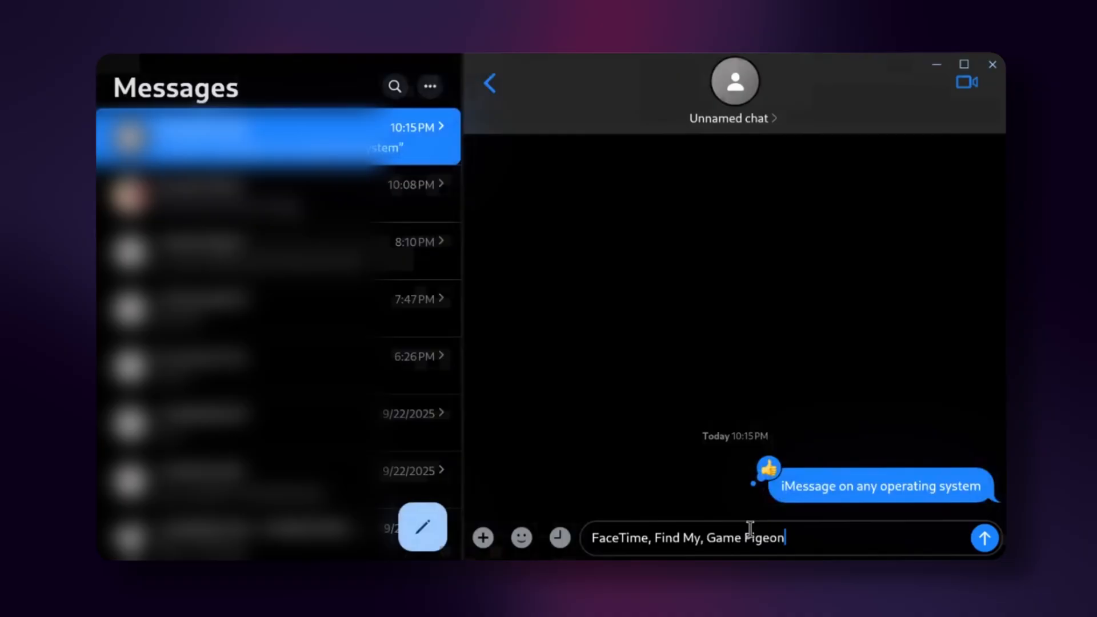
{"action": "left_click", "coordinate": [983, 538]}
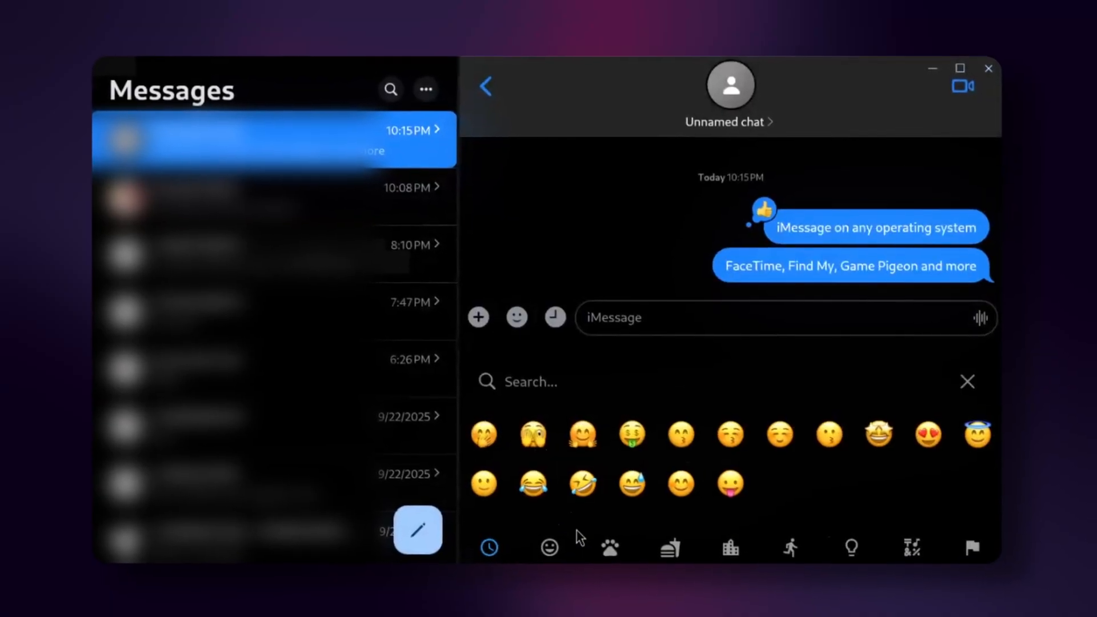
Browse the activity emoji category in the picker, then close it and leave the chat
{"action": "left_click", "coordinate": [548, 547]}
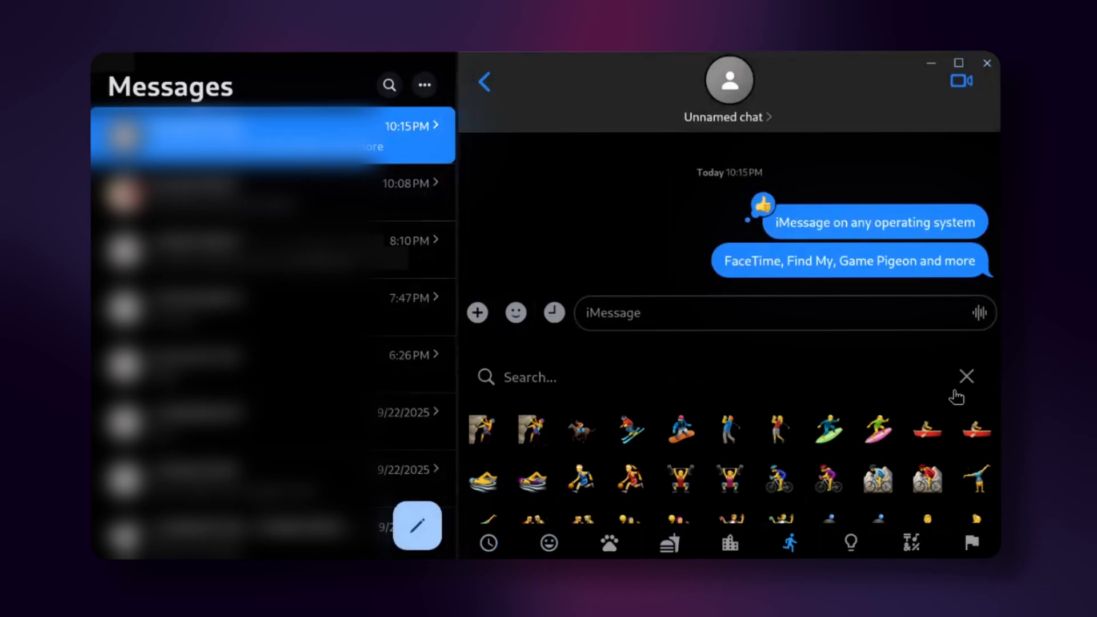
{"action": "left_click", "coordinate": [967, 376]}
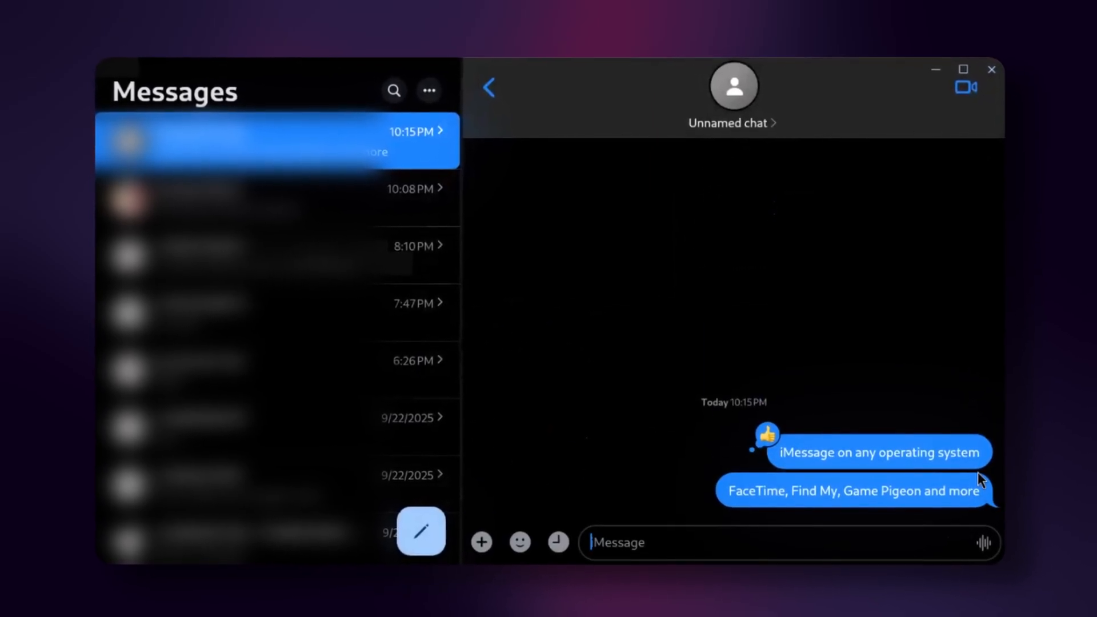
{"action": "left_click", "coordinate": [427, 91]}
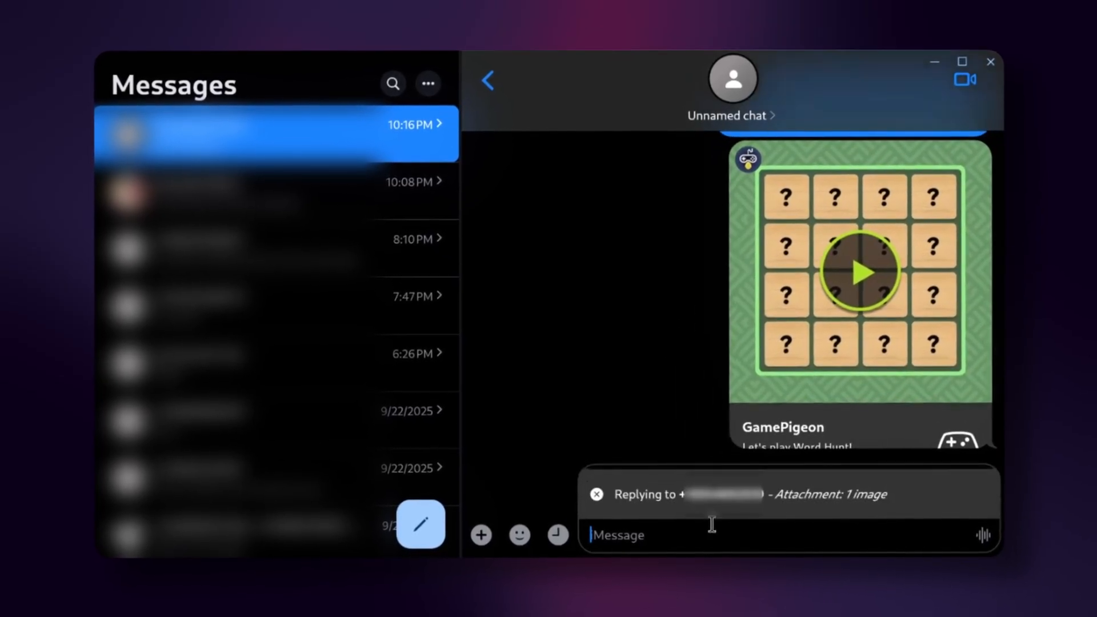
Send the reply 'replying' to the GamePigeon Word Hunt game invite
{"action": "type", "text": "rep"}
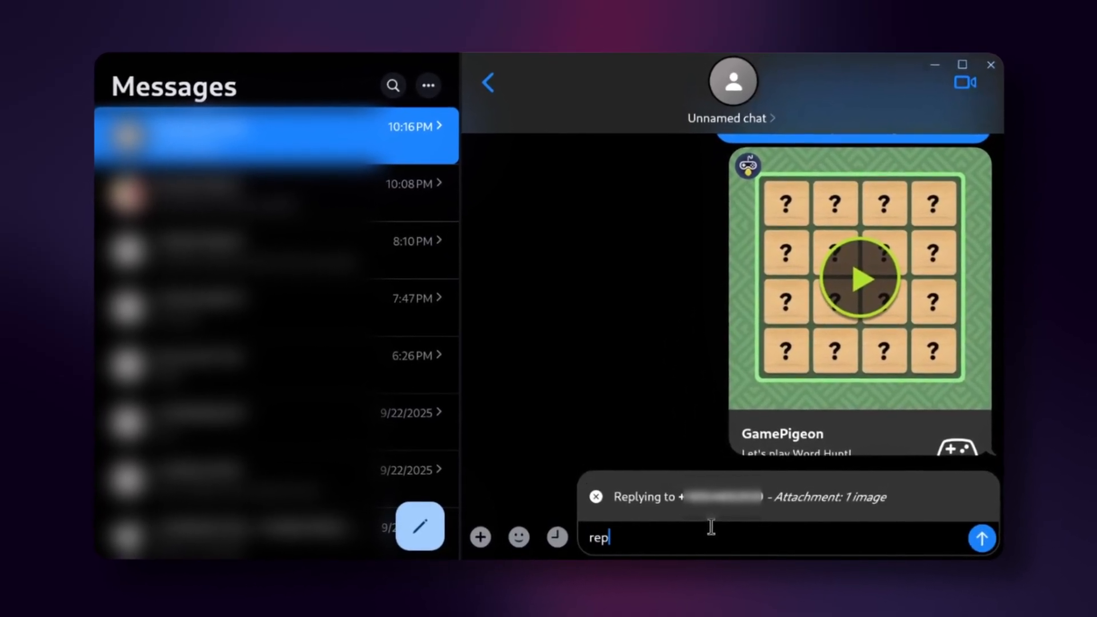
{"action": "left_click", "coordinate": [982, 537]}
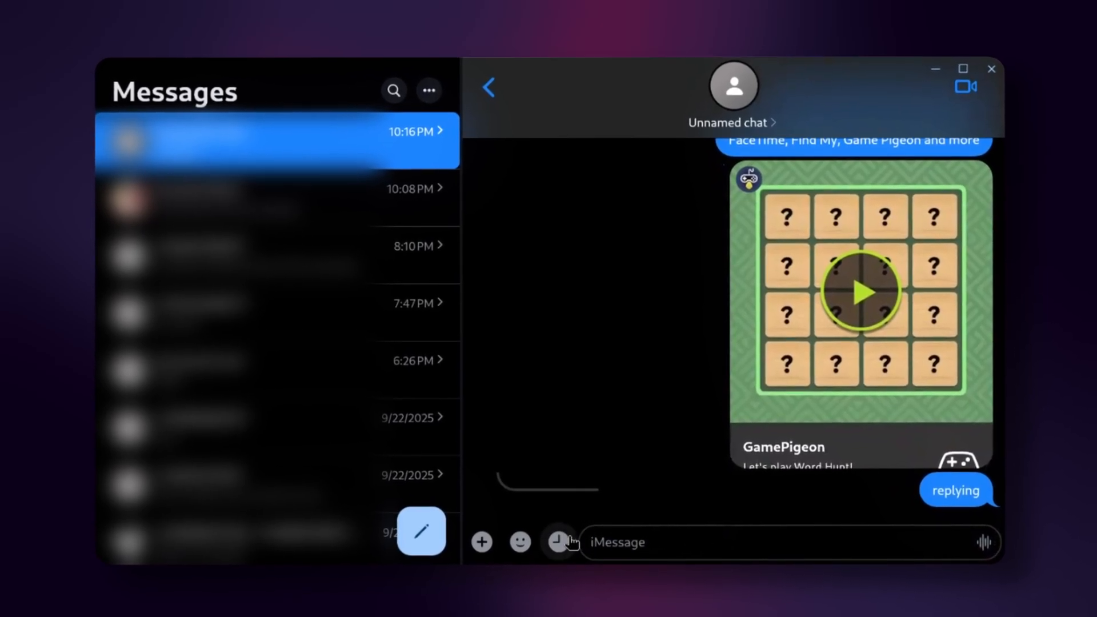
Schedule a message beginning 'schedu' to be sent today at 11:16 PM
{"action": "left_click", "coordinate": [559, 541]}
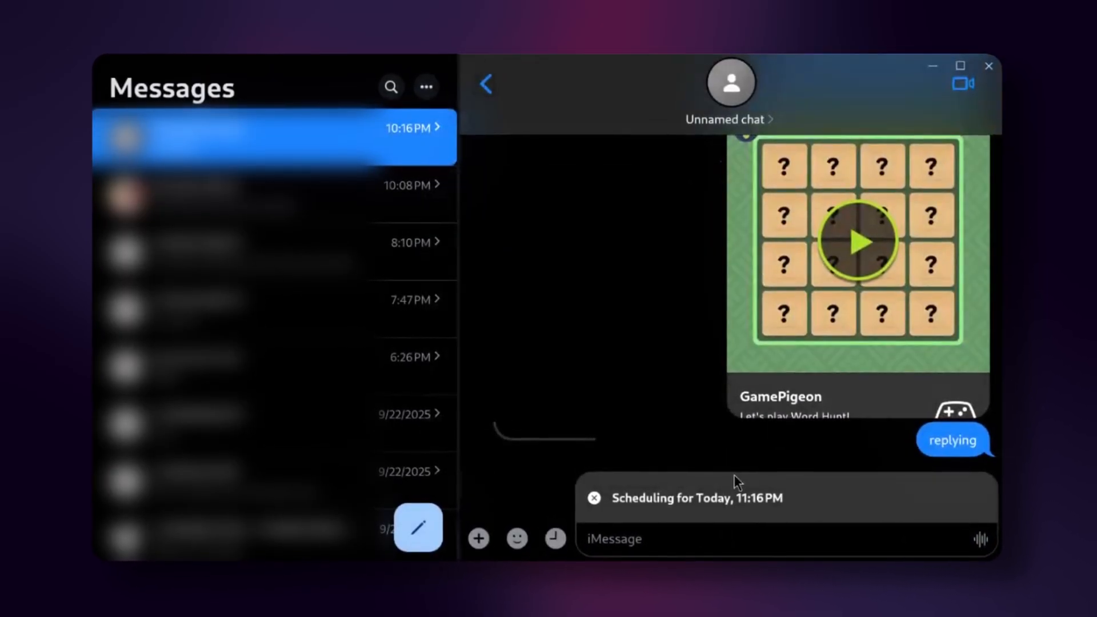
{"action": "type", "text": "schedu"}
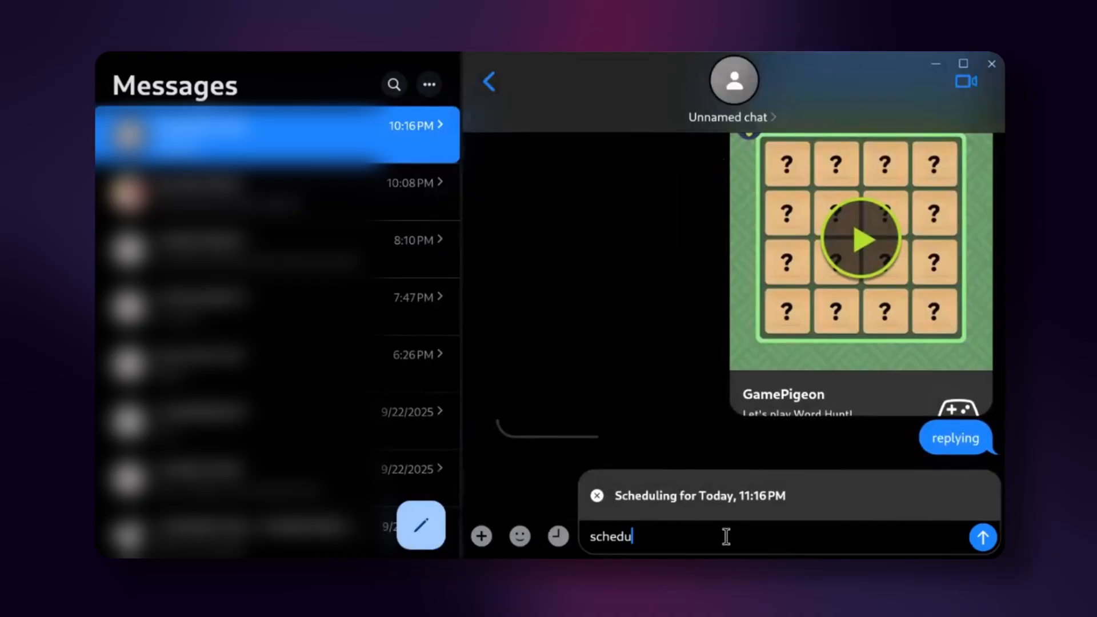
{"action": "left_click", "coordinate": [982, 537]}
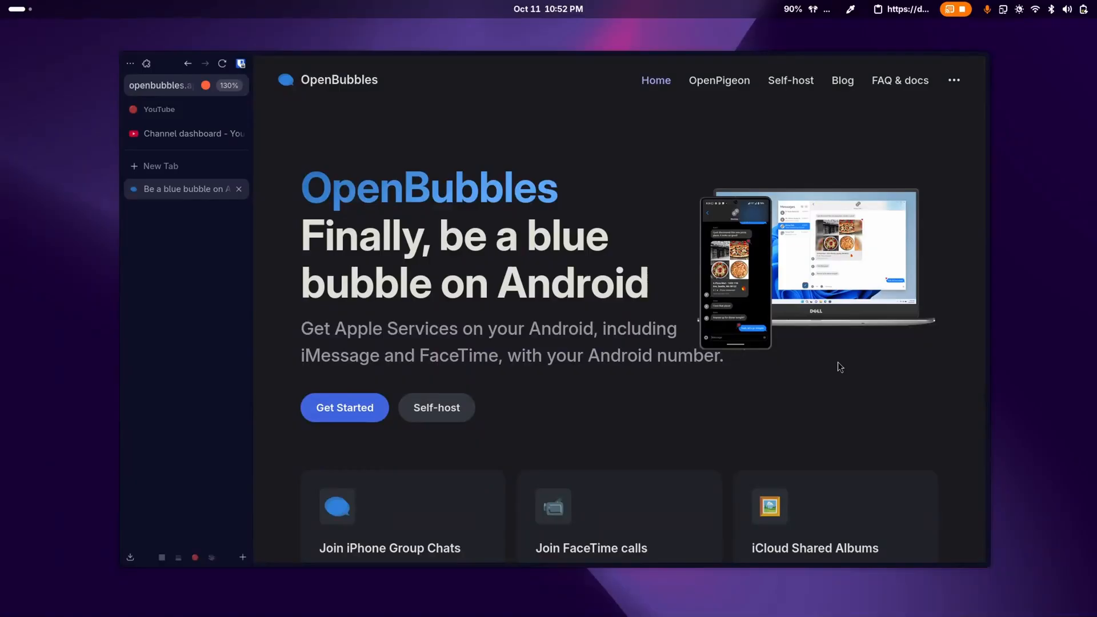
{"action": "mouse_move", "coordinate": [435, 407]}
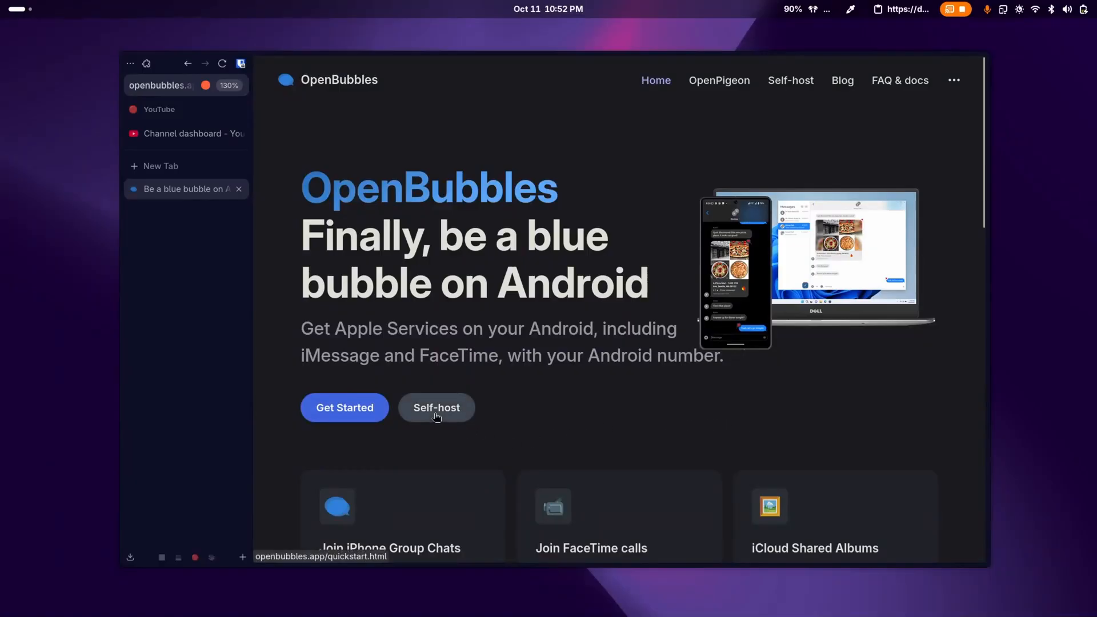
View the Self-host quickstart guide down to the Activate OpenBubbles with a Mac instructions
{"action": "left_click", "coordinate": [436, 407]}
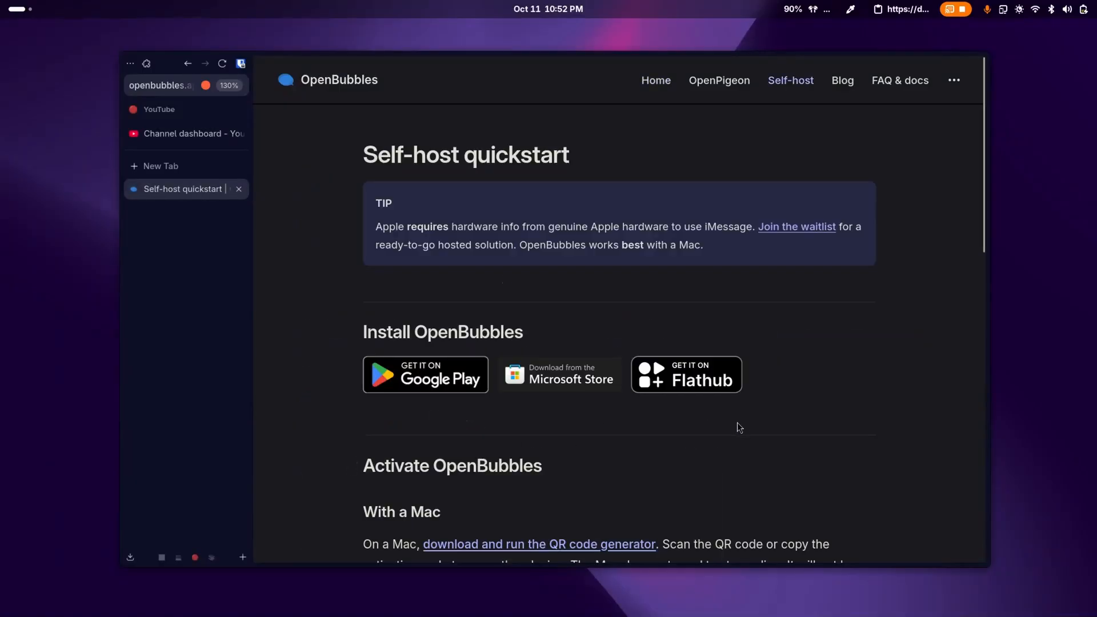
{"action": "scroll", "scroll_direction": "down", "scroll_amount": 3}
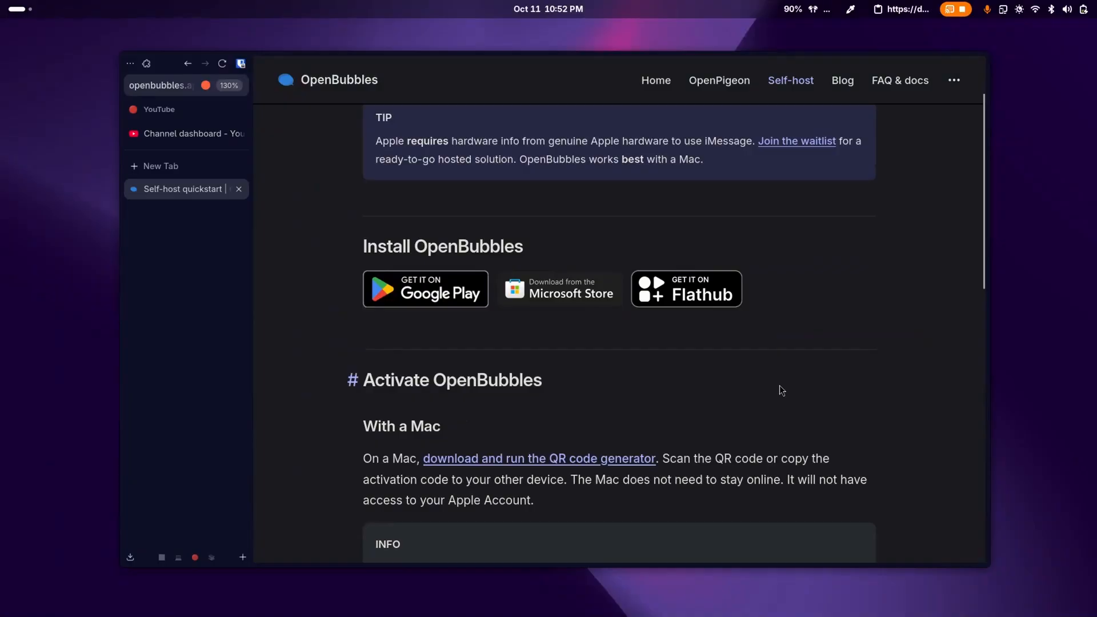
{"action": "mouse_move", "coordinate": [774, 431]}
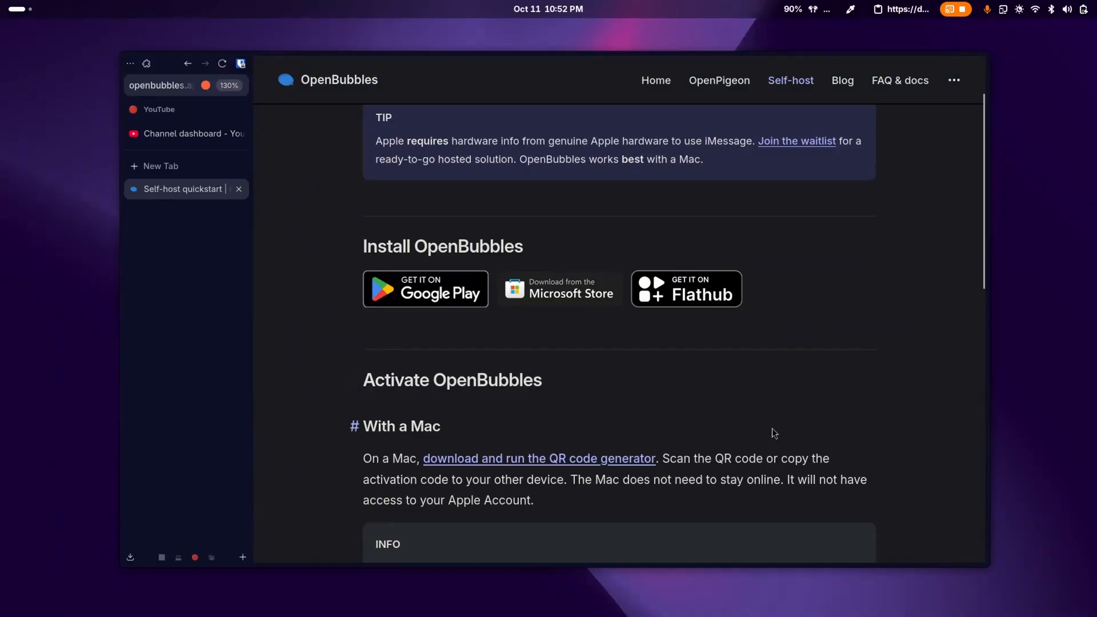
{"action": "mouse_move", "coordinate": [602, 462]}
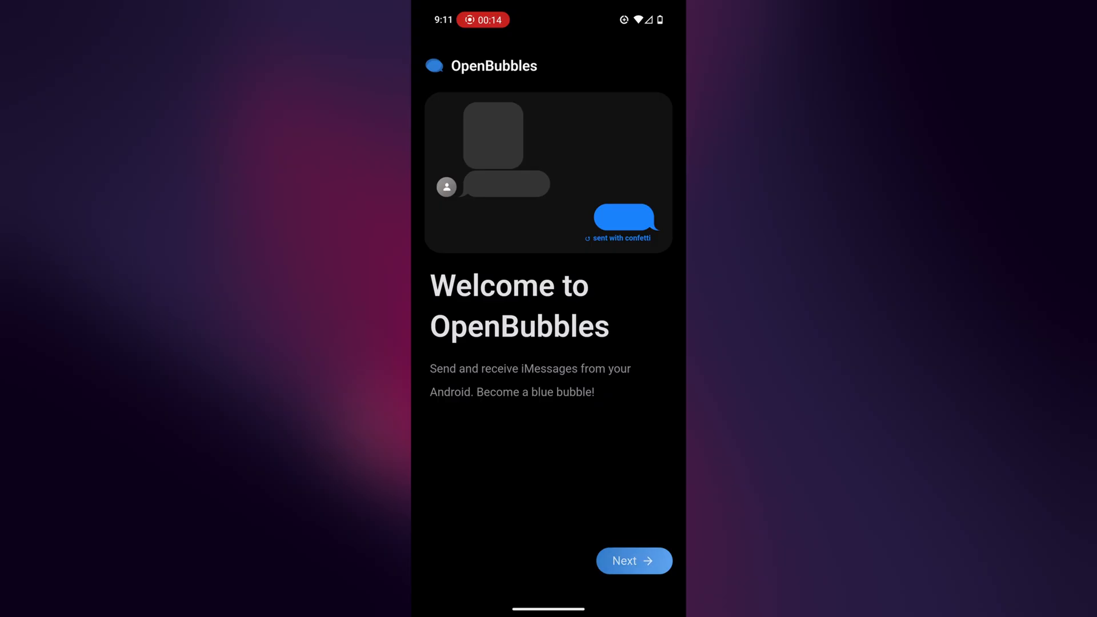
Continue past welcome, allow notifications, and choose Self-hosted activation
{"action": "left_click", "coordinate": [632, 560]}
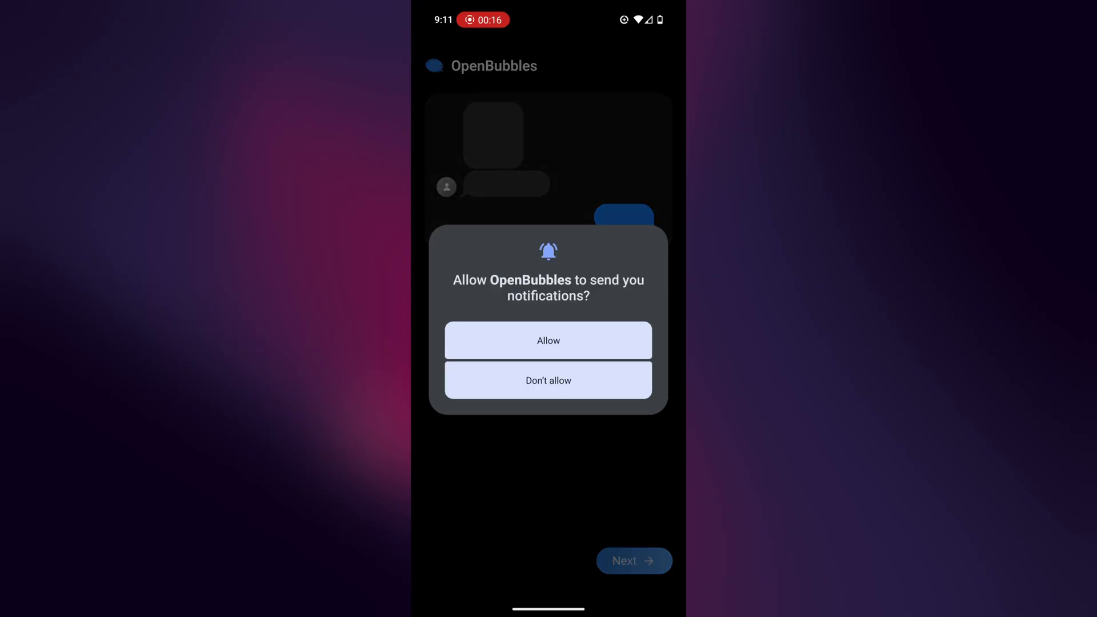
{"action": "left_click", "coordinate": [547, 341]}
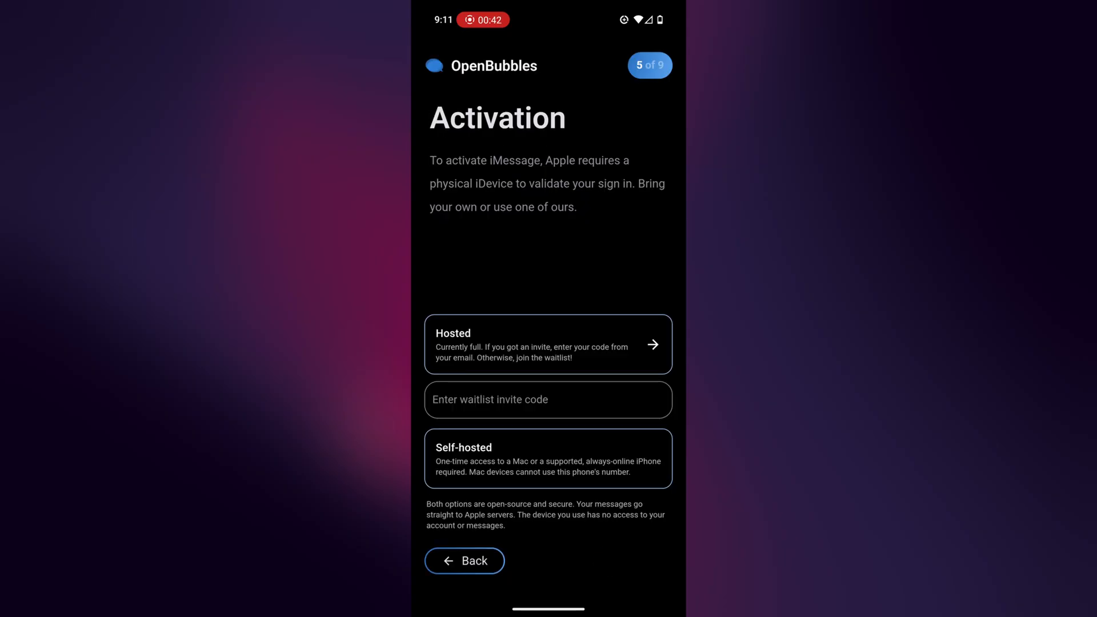
{"action": "left_click", "coordinate": [547, 458]}
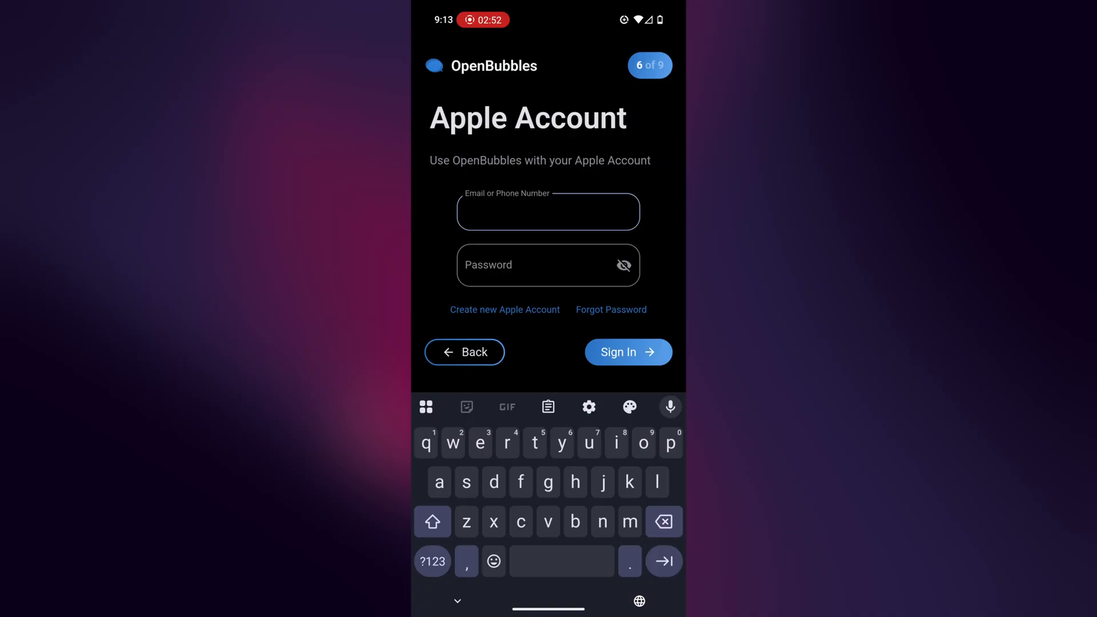
Sign in with the Apple Account email and password and submit the 6-digit 2FA code
{"action": "left_click", "coordinate": [627, 350]}
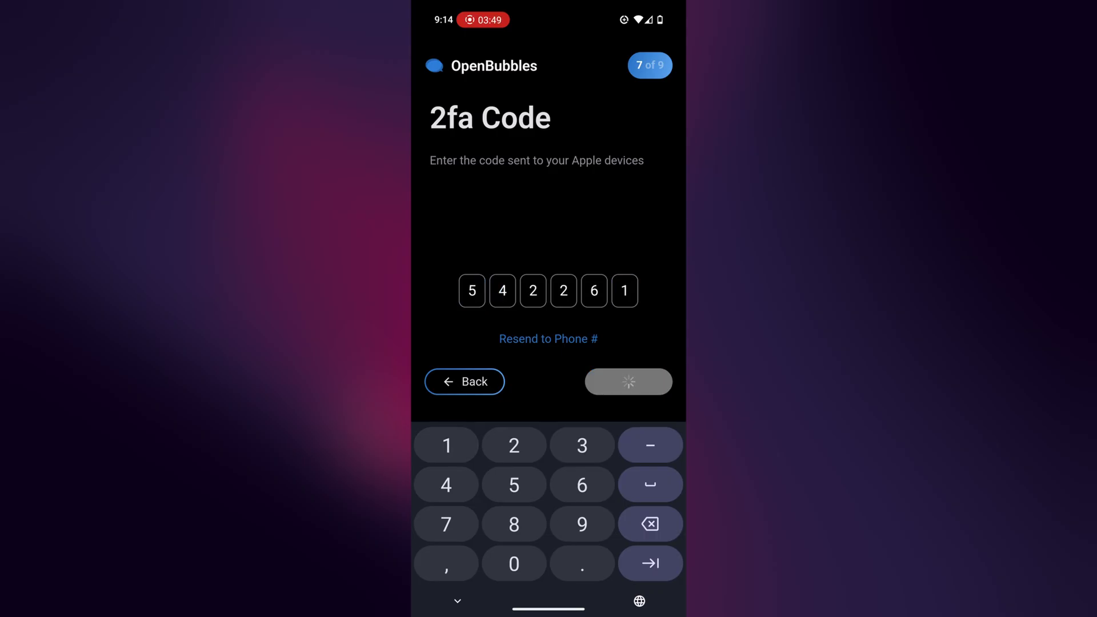
{"action": "left_click", "coordinate": [627, 382]}
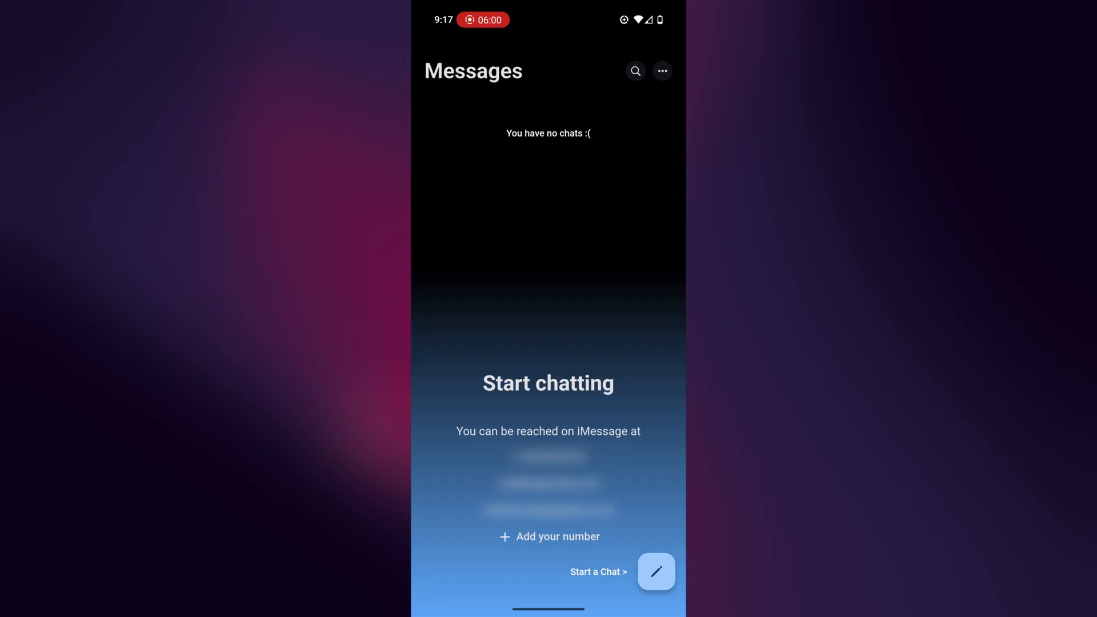
Show the Find My device map from the ⋯ menu, allowing location while using the app
{"action": "left_click", "coordinate": [661, 71]}
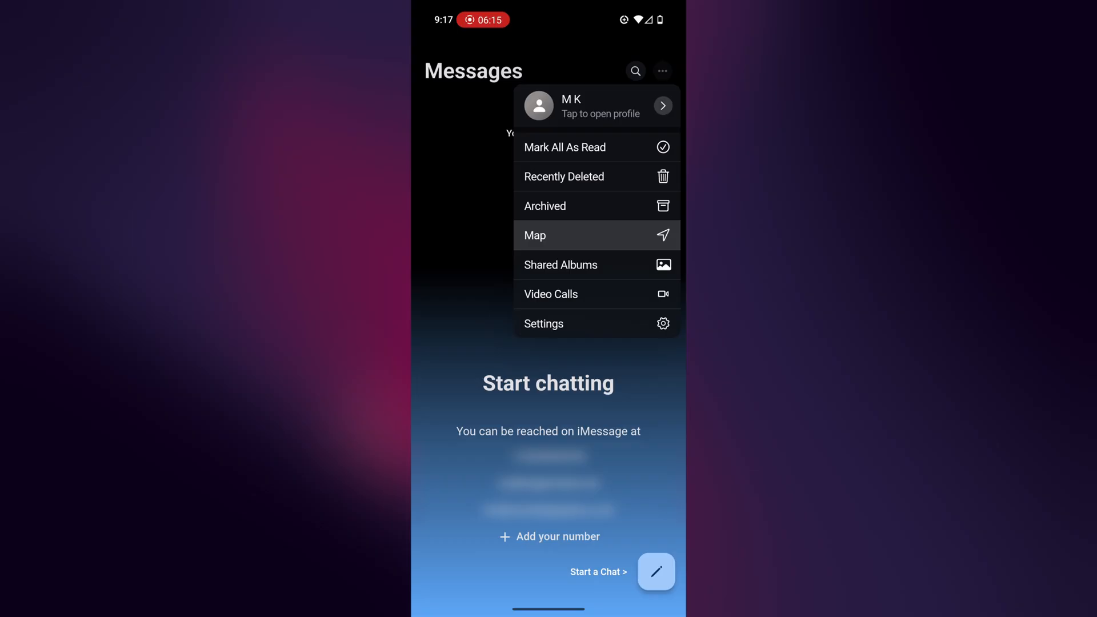
{"action": "left_click", "coordinate": [535, 235]}
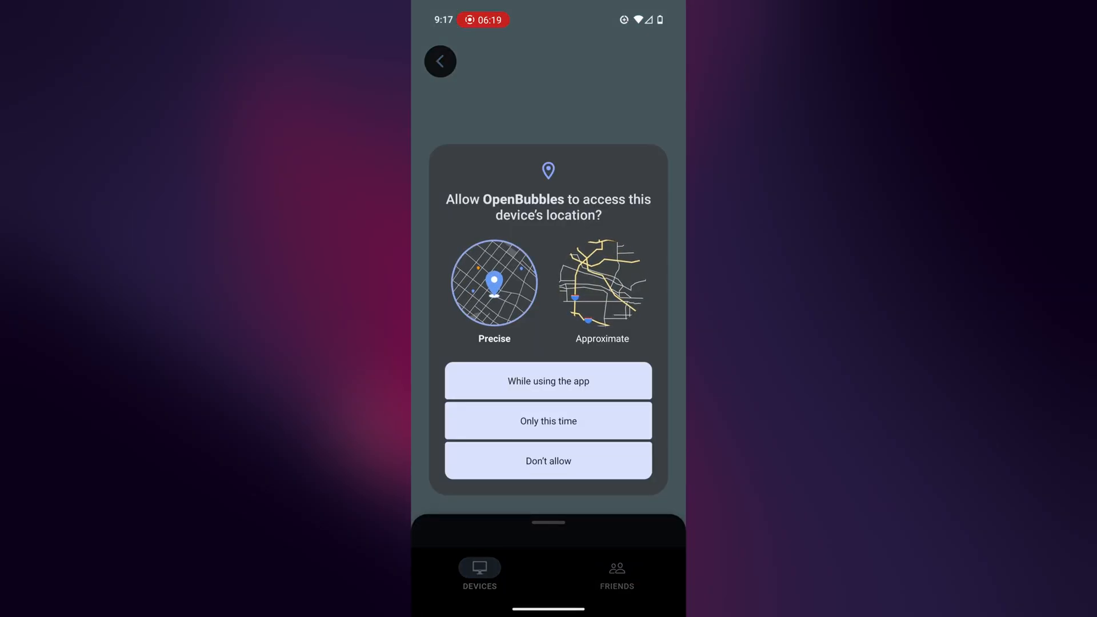
{"action": "left_click", "coordinate": [548, 381]}
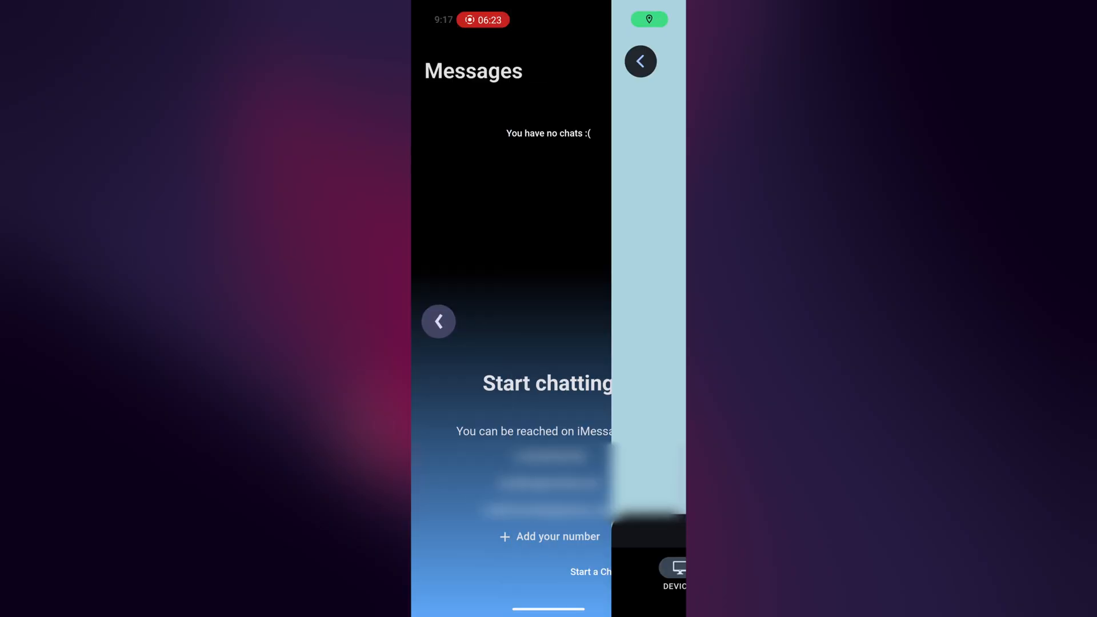
Return via the ⋯ menu to an unnamed chat showing attachment options
{"action": "left_click", "coordinate": [662, 71]}
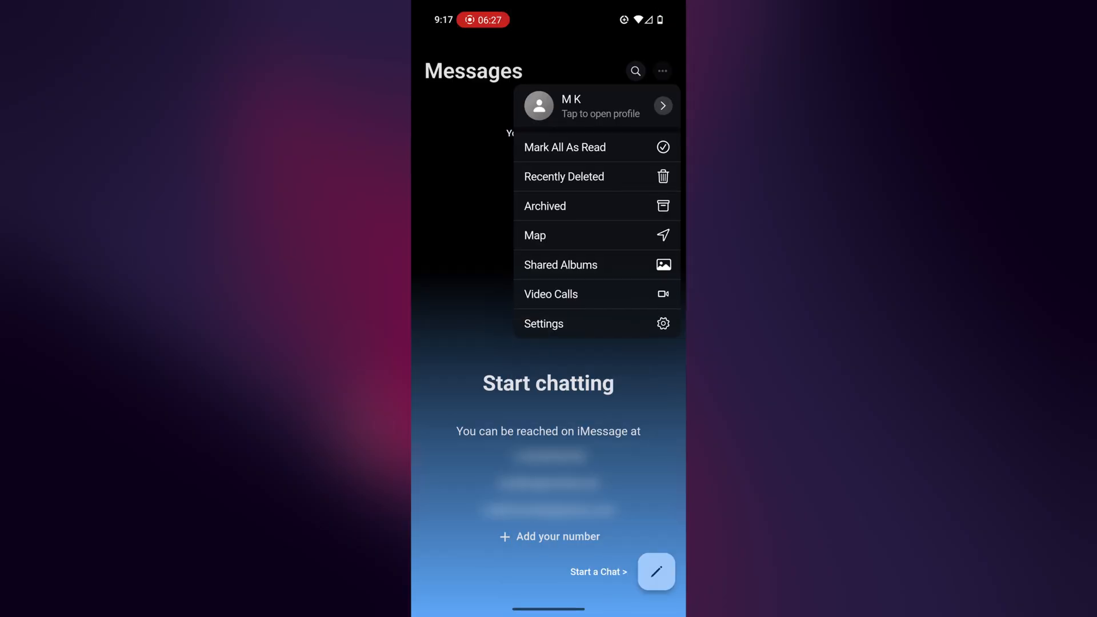
{"action": "left_click", "coordinate": [550, 294]}
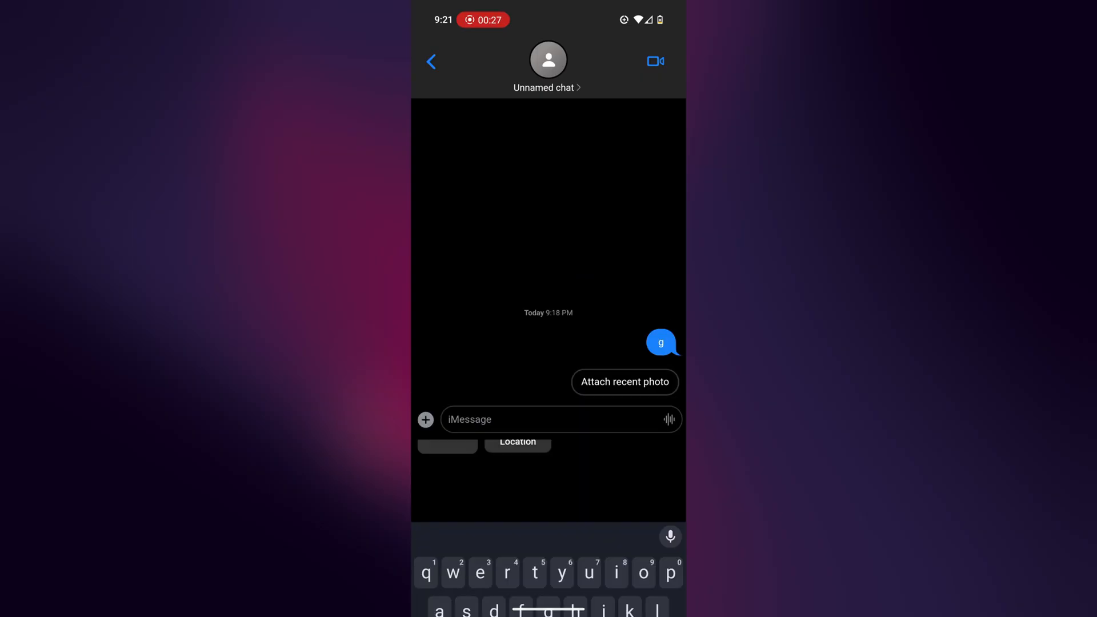
Create a GamePigeon Word Hunt game invitation from the chat's + extras
{"action": "left_click", "coordinate": [425, 419]}
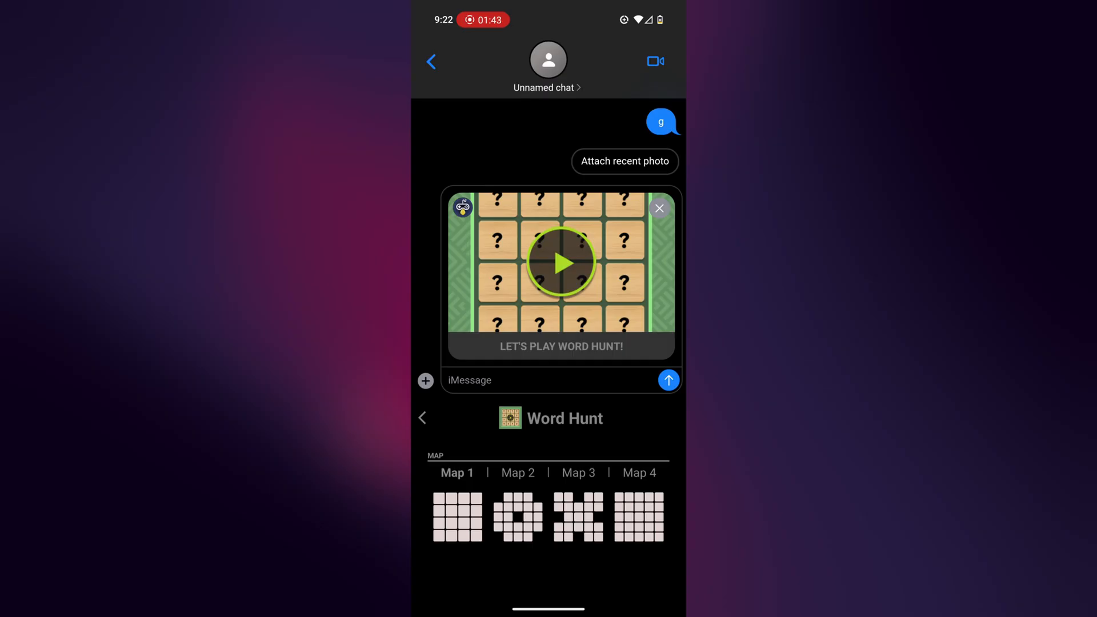
{"action": "left_click", "coordinate": [560, 262]}
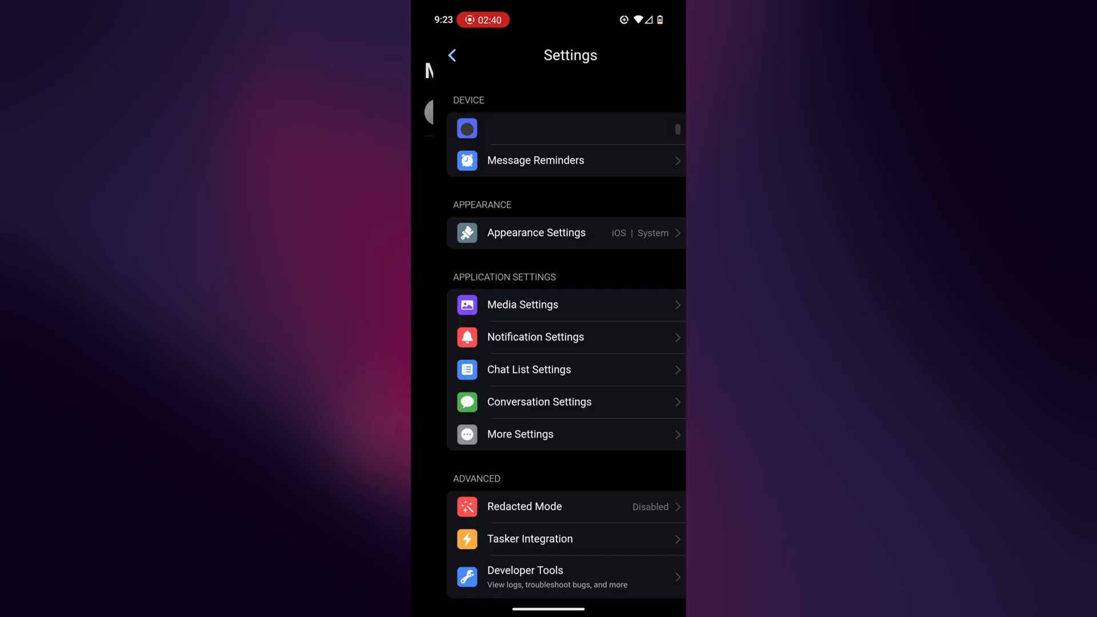
Review Settings categories: Appearance, Application Settings, Advanced and Backup & Restore
{"action": "left_click", "coordinate": [536, 232]}
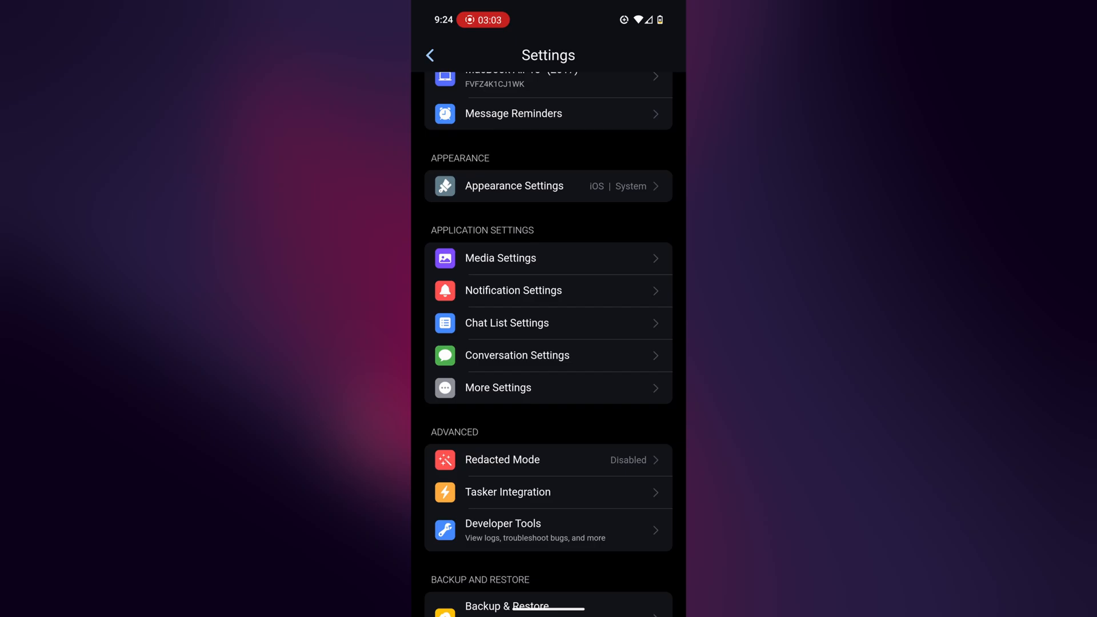
{"action": "scroll", "scroll_direction": "down", "scroll_amount": 3}
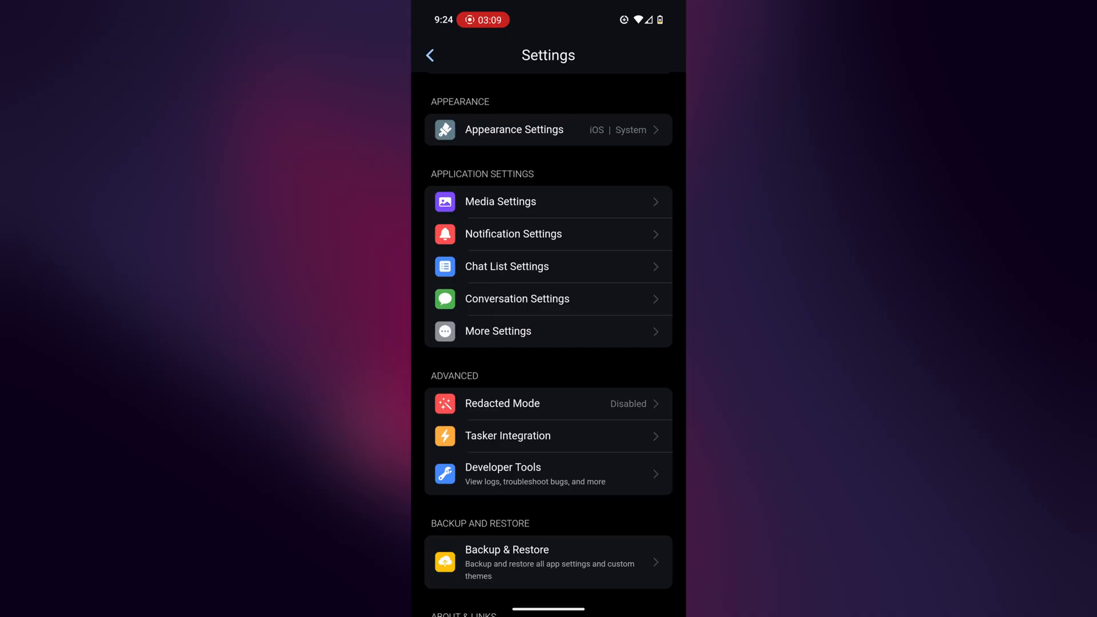
{"action": "scroll", "scroll_direction": "down", "scroll_amount": 3}
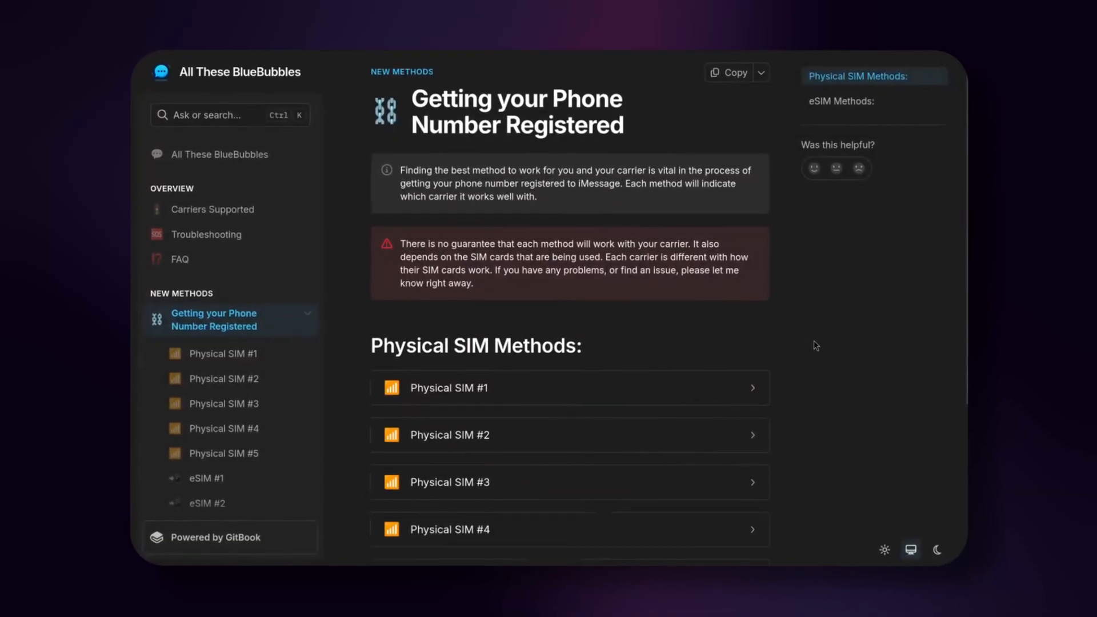
View the eSIM #2 phone number registration steps under eSIM Methods
{"action": "scroll", "scroll_direction": "down", "scroll_amount": 3}
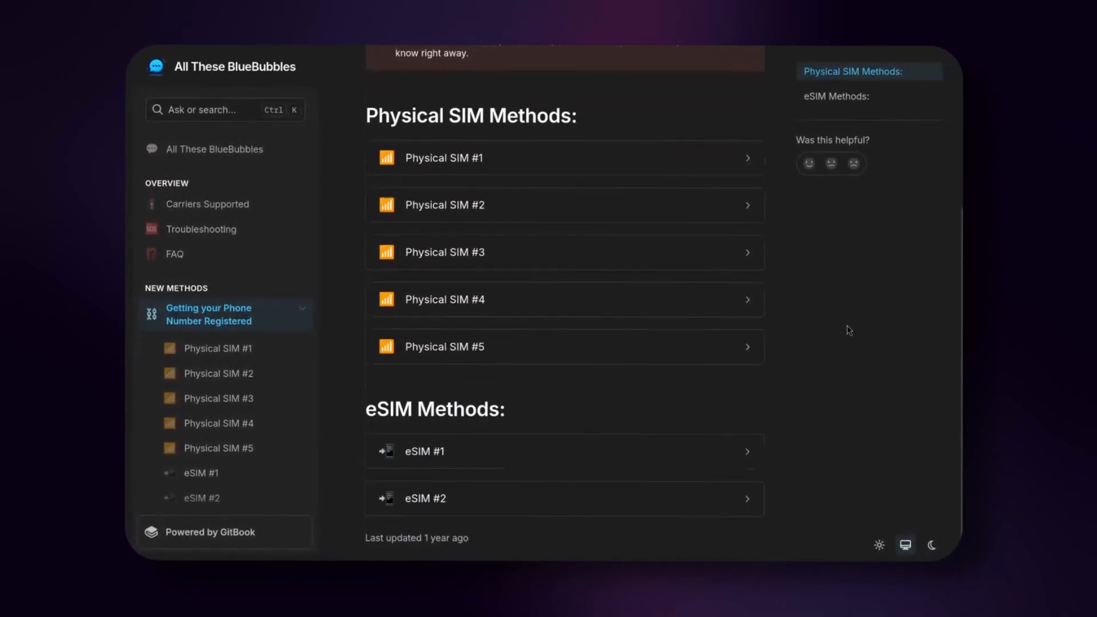
{"action": "left_click", "coordinate": [425, 498]}
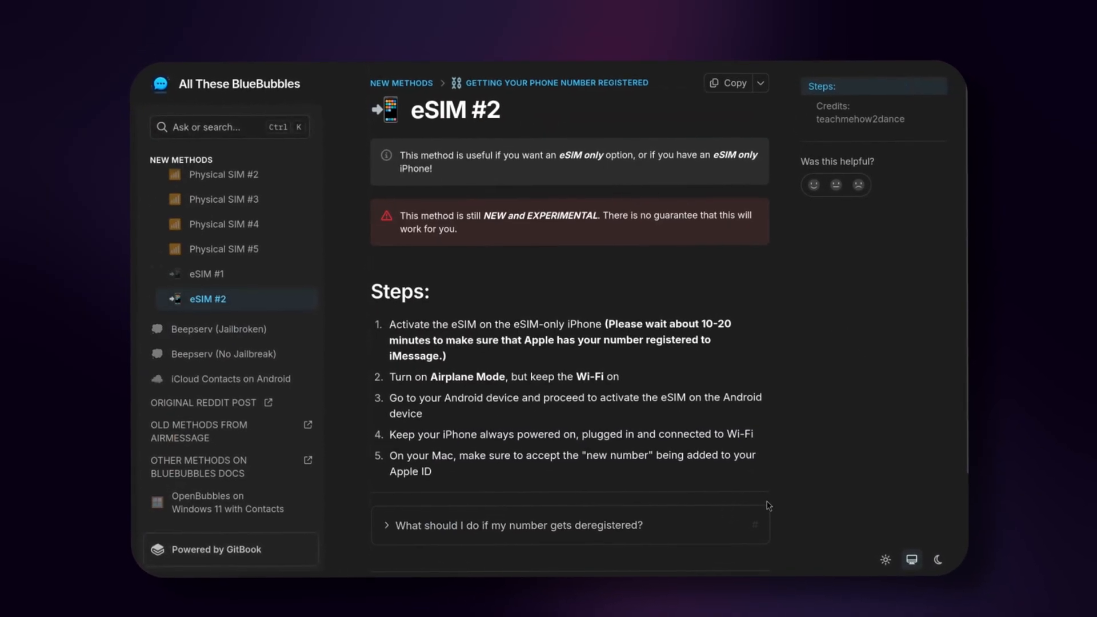
{"action": "scroll", "scroll_direction": "down", "scroll_amount": 3}
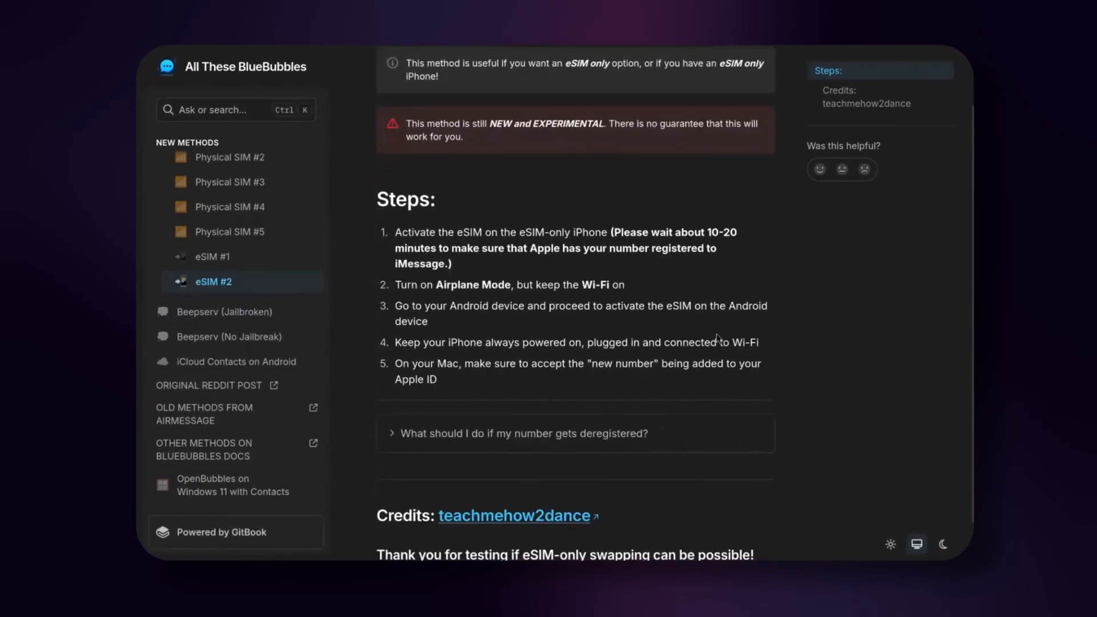
{"action": "left_click_drag", "start_coordinate": [387, 236], "coordinate": [751, 345]}
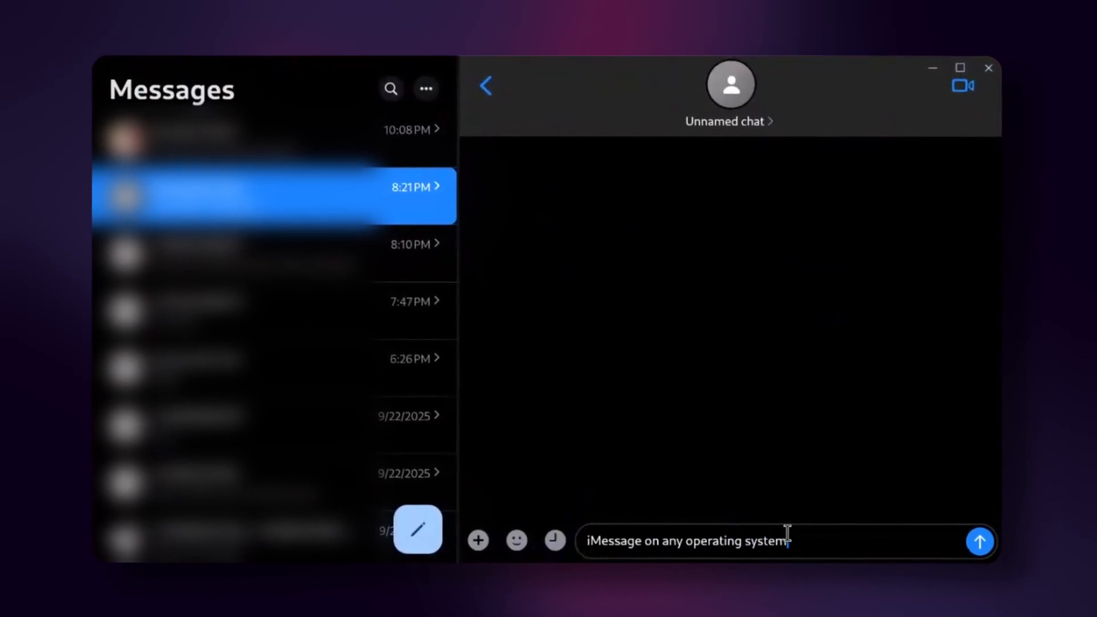
Send 'iMessage on any operating system' and begin a follow-up with 'FaceTime,'
{"action": "left_click", "coordinate": [980, 540]}
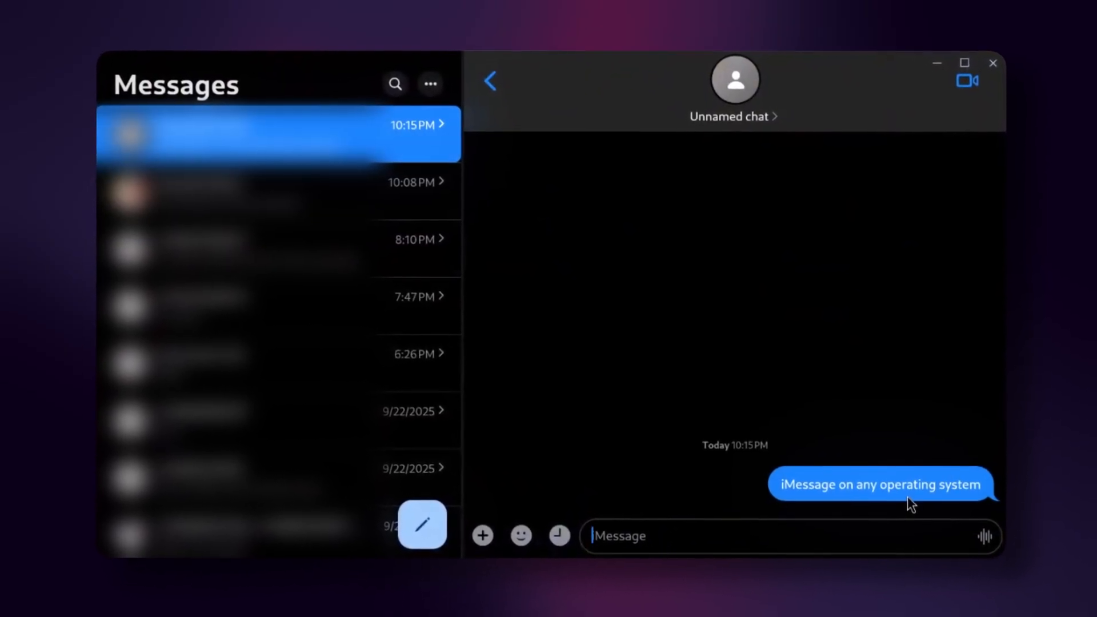
{"action": "type", "text": "F"}
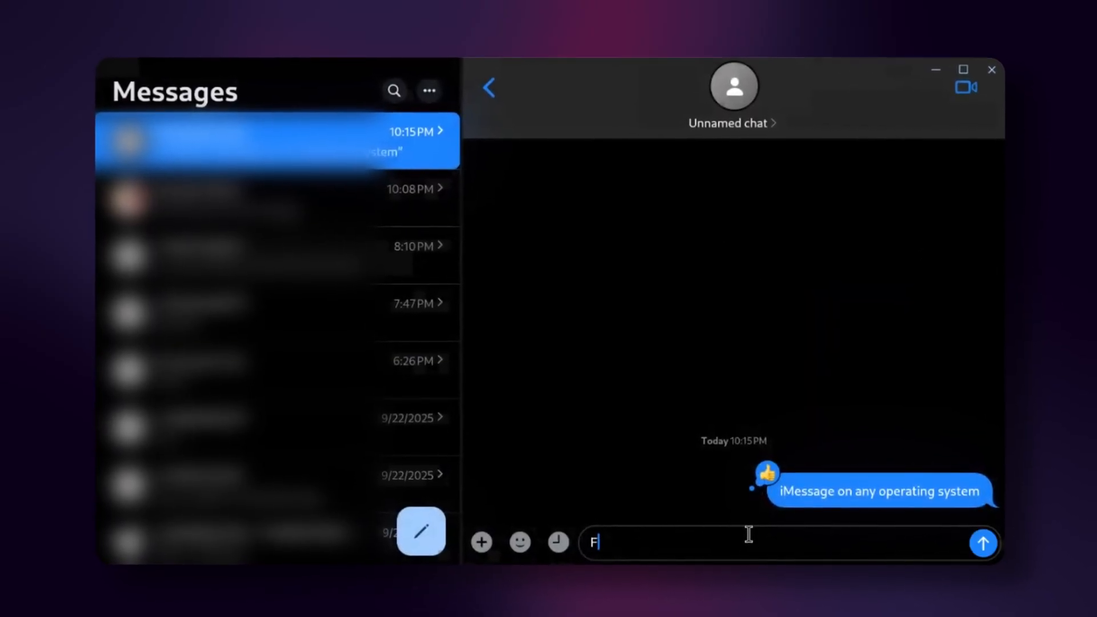
{"action": "type", "text": "aceTime,"}
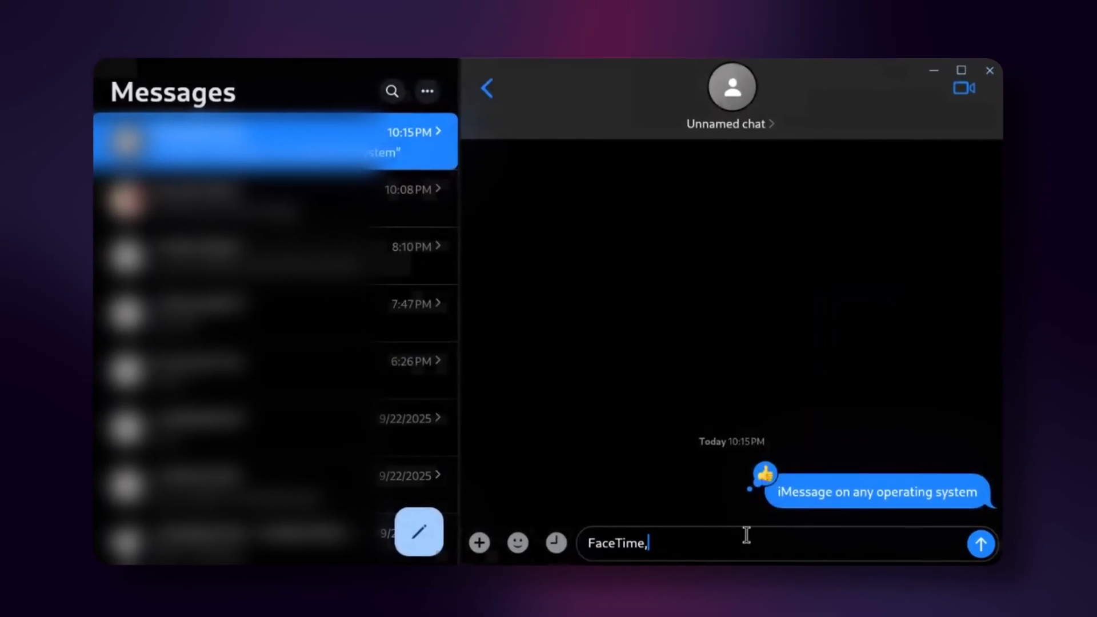